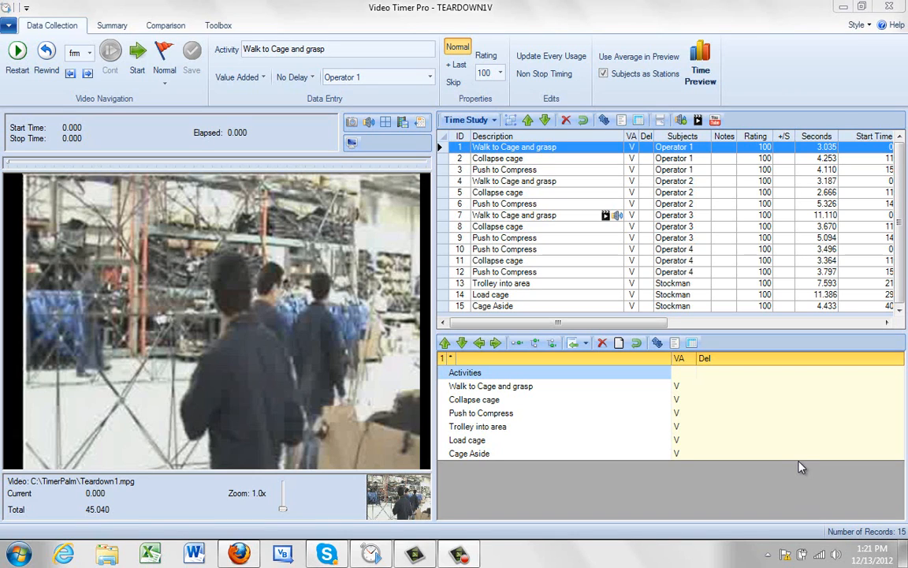
{"action": "mouse_move", "coordinate": [697, 157]}
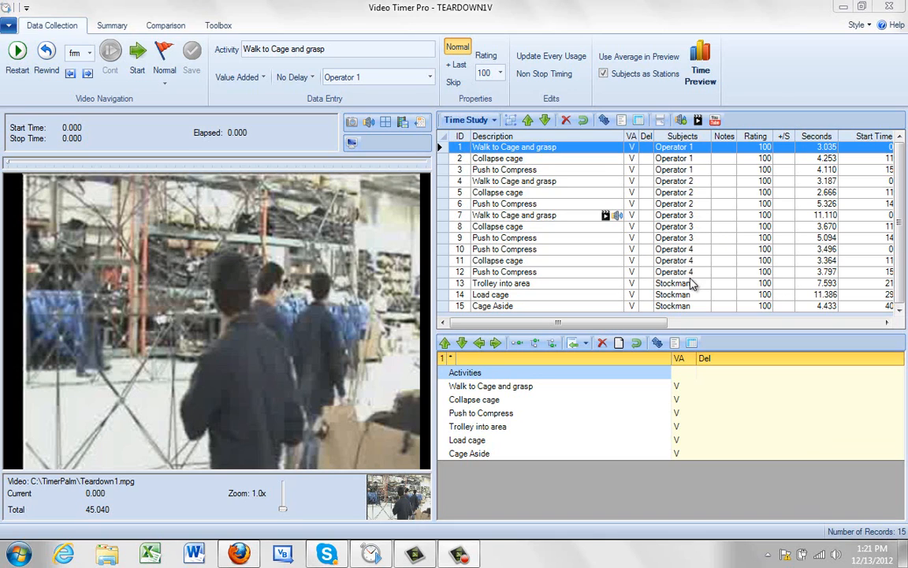
{"action": "mouse_move", "coordinate": [697, 227]}
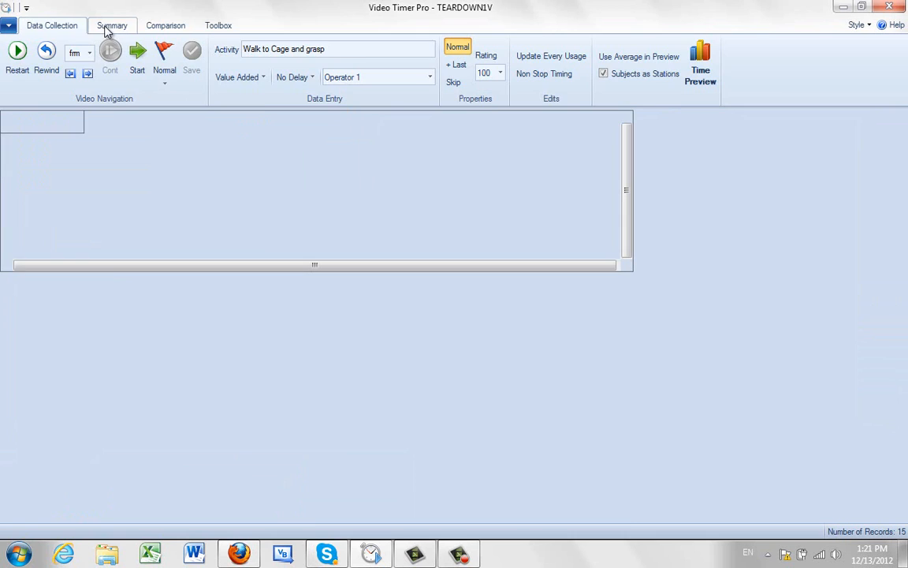
Step: Look over the Summary charts, then go back to the Data Collection view
{"action": "left_click", "coordinate": [112, 25]}
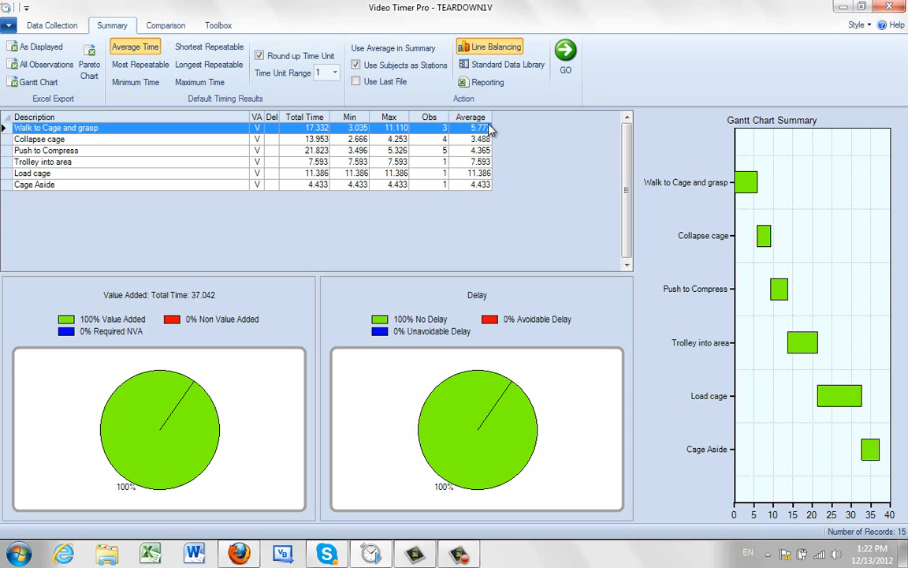
{"action": "left_click", "coordinate": [50, 26]}
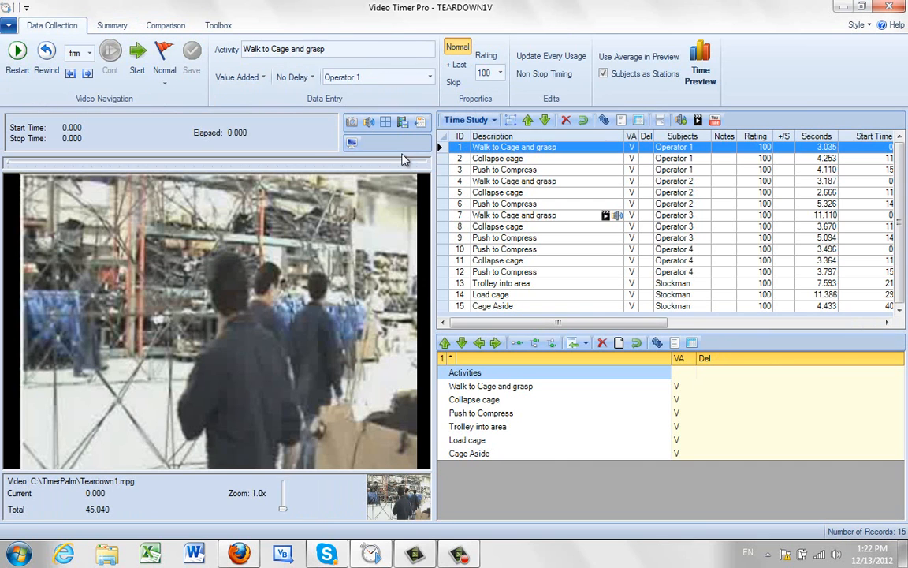
Step: Change the grid's study type from Time Study to Subjects and dismiss the subjects filter
{"action": "left_click", "coordinate": [469, 120]}
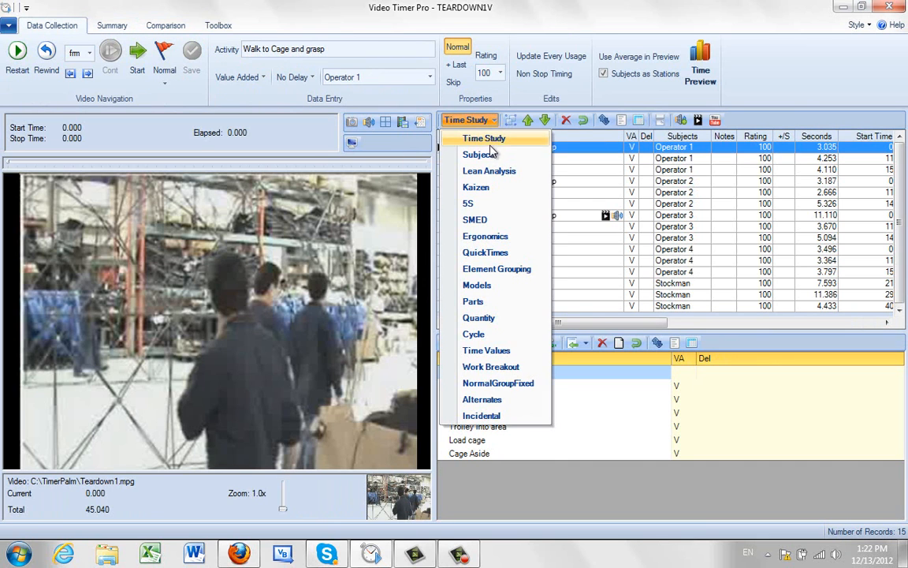
{"action": "left_click", "coordinate": [480, 154]}
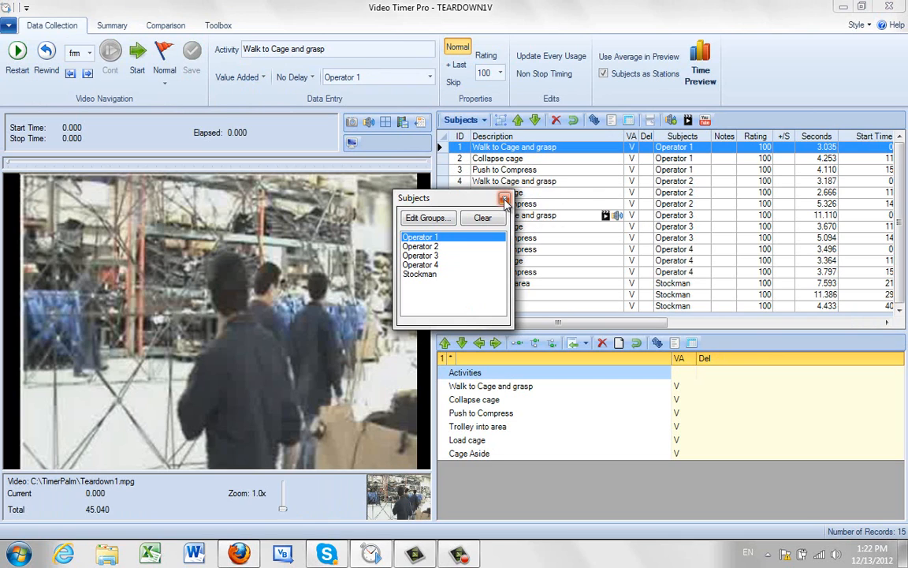
{"action": "left_click", "coordinate": [505, 199]}
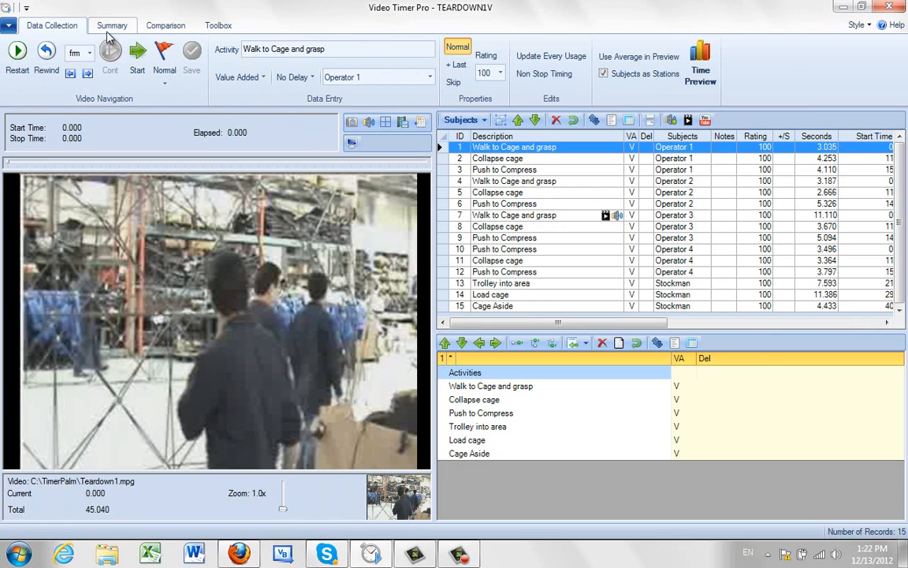
Step: Show the Subjects Summary with each operator's times, percentages and charts
{"action": "left_click", "coordinate": [112, 25]}
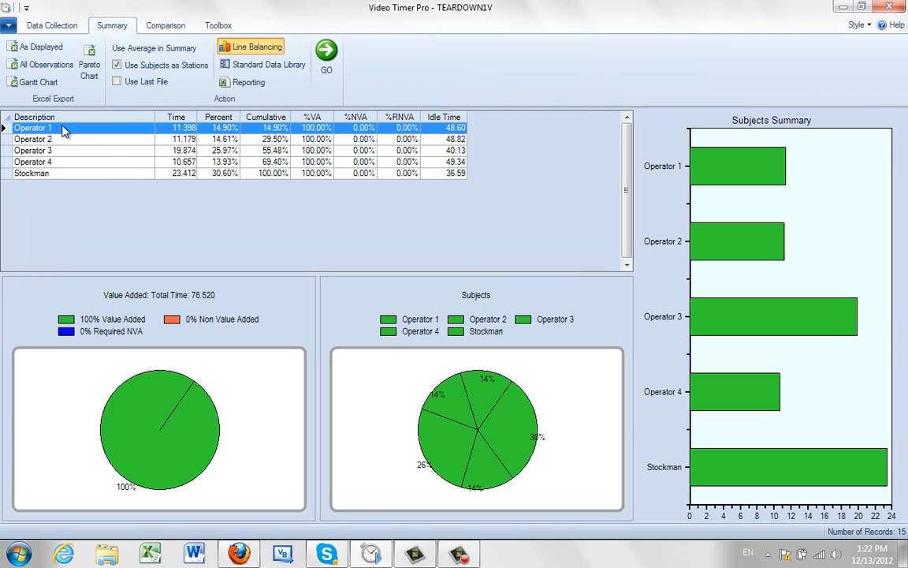
{"action": "mouse_move", "coordinate": [73, 175]}
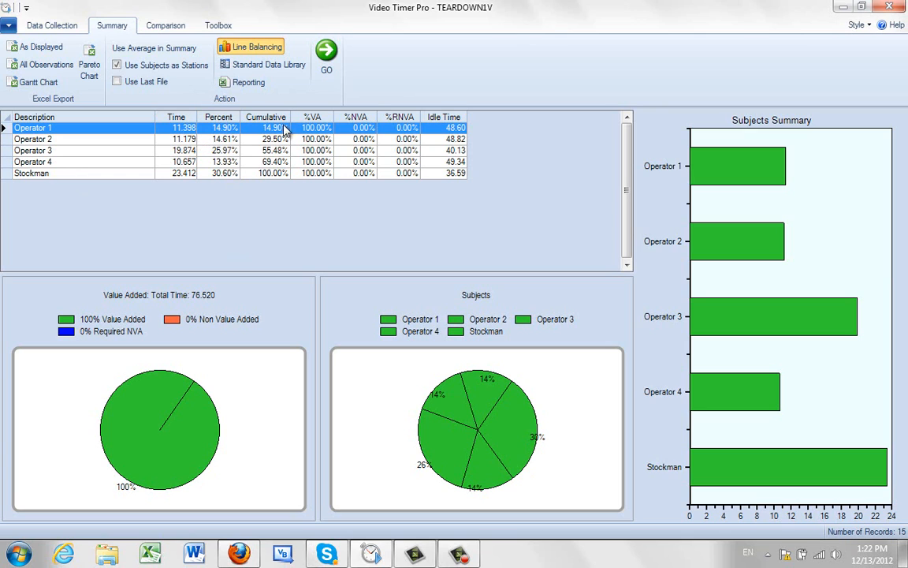
{"action": "mouse_move", "coordinate": [364, 129]}
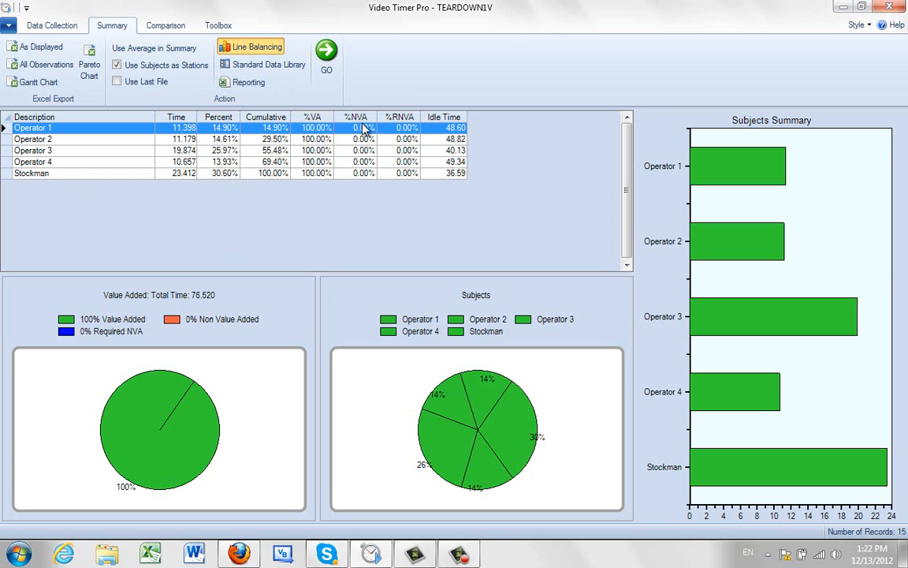
{"action": "mouse_move", "coordinate": [440, 133]}
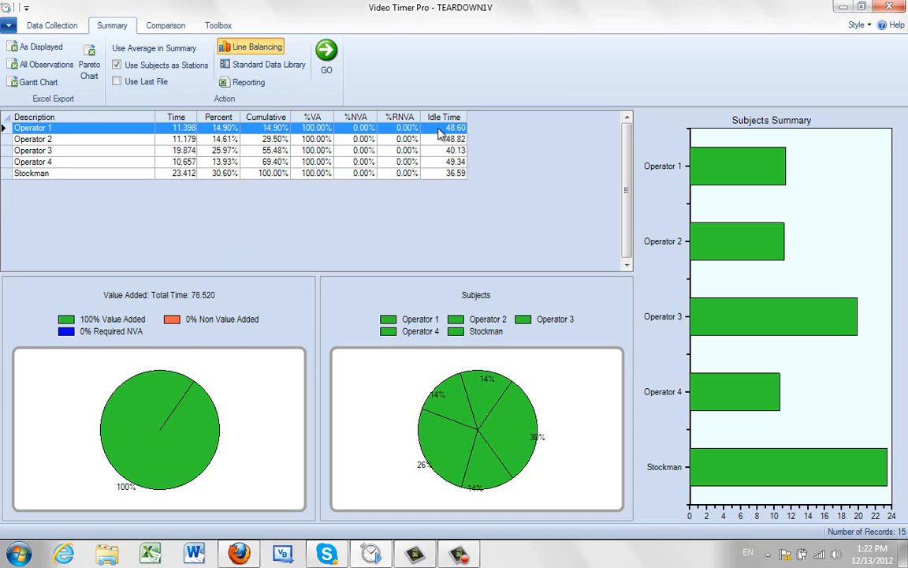
{"action": "mouse_move", "coordinate": [443, 136]}
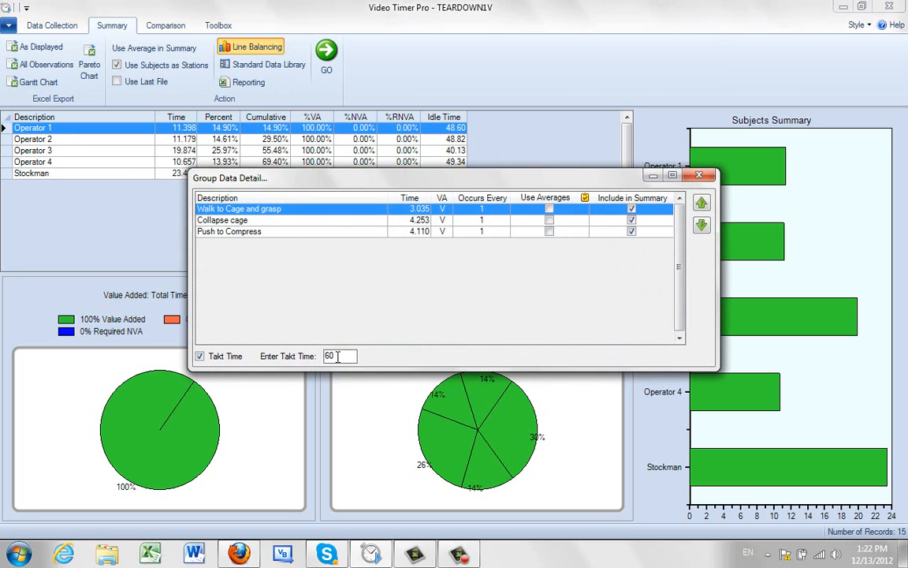
Step: Turn off takt time for Operator 1's group so idle time is zeroed, then return to data collection
{"action": "left_click", "coordinate": [199, 356]}
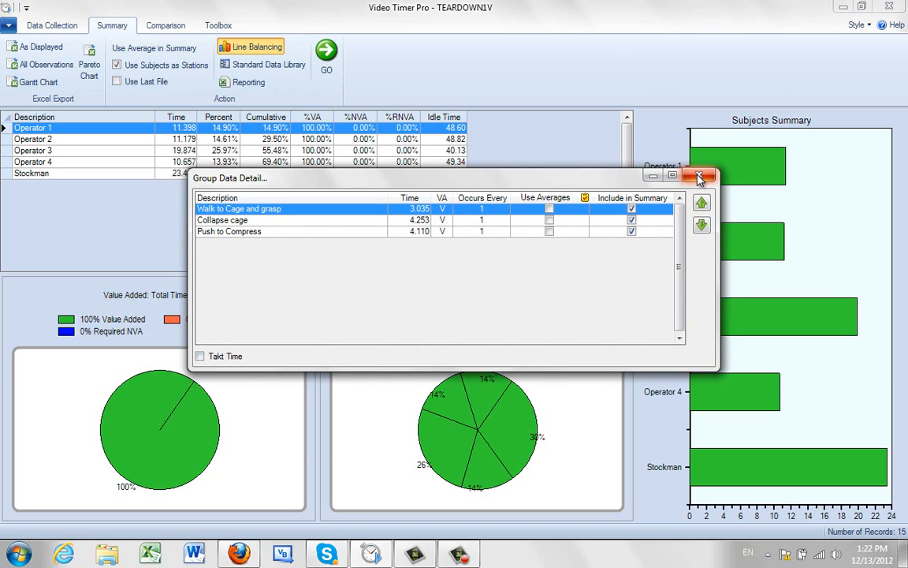
{"action": "left_click", "coordinate": [700, 175]}
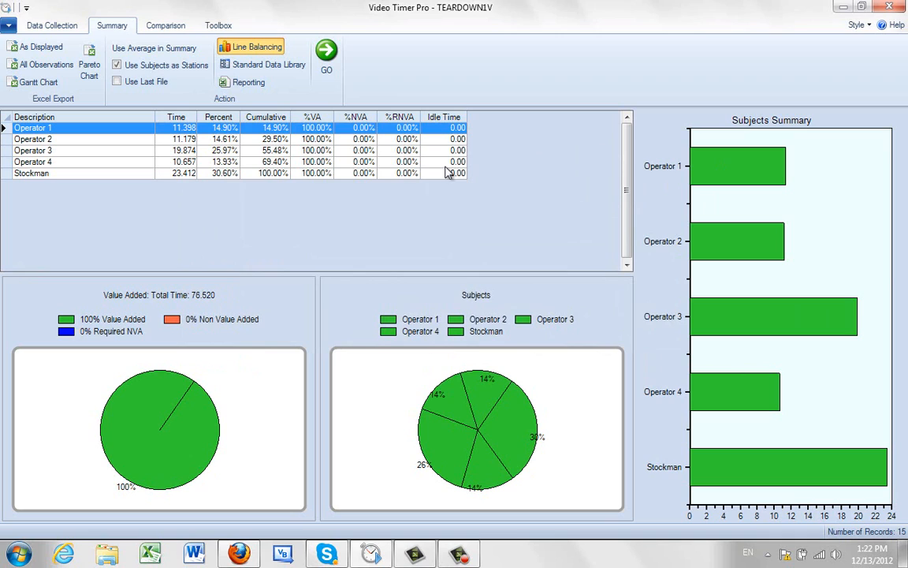
{"action": "mouse_move", "coordinate": [305, 471]}
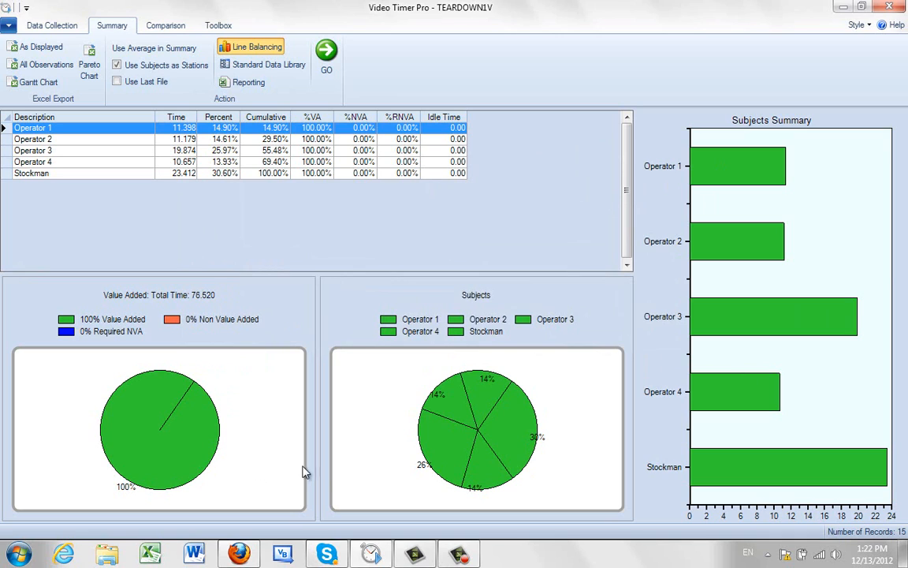
{"action": "mouse_move", "coordinate": [678, 306]}
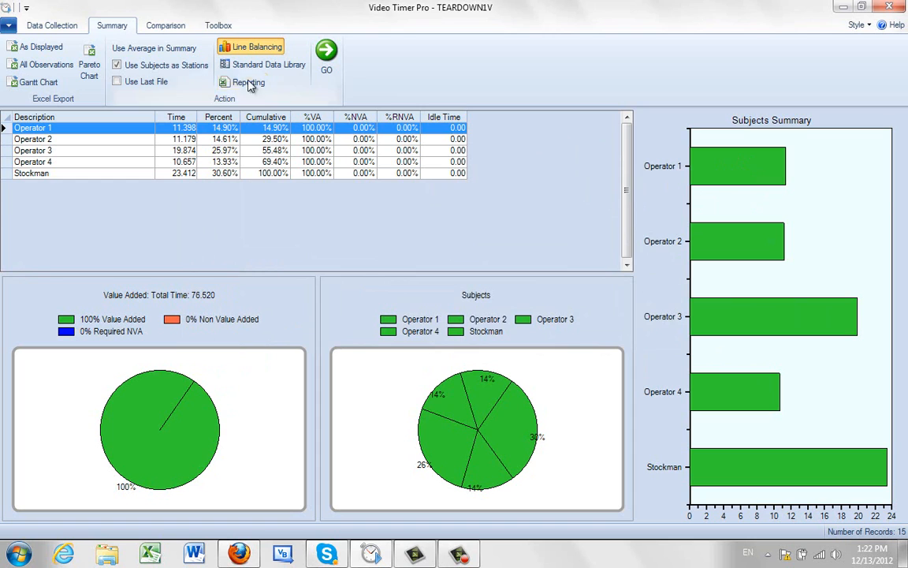
{"action": "left_click", "coordinate": [52, 26]}
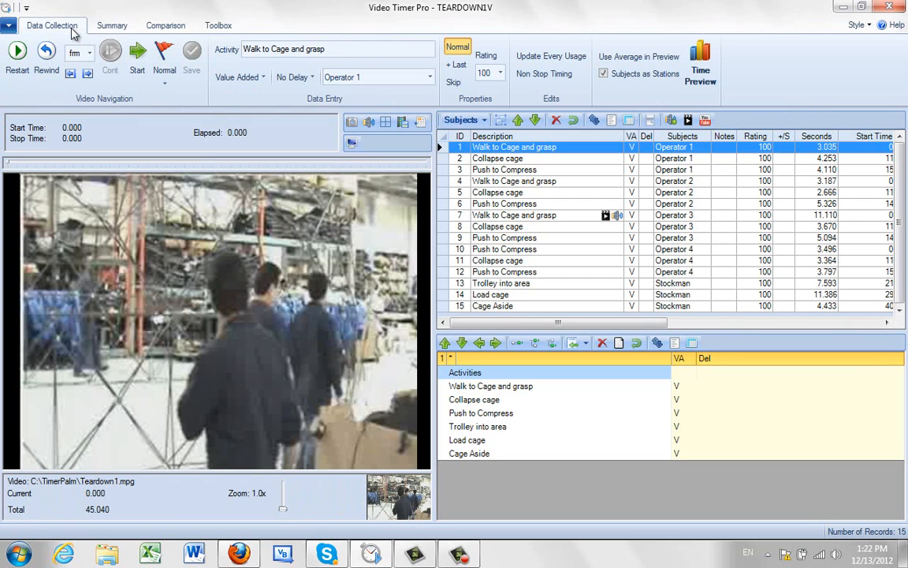
Step: Group observations by Subjects and bring up the subject editor listing Operators 1–4 and Stockman
{"action": "left_click", "coordinate": [463, 120]}
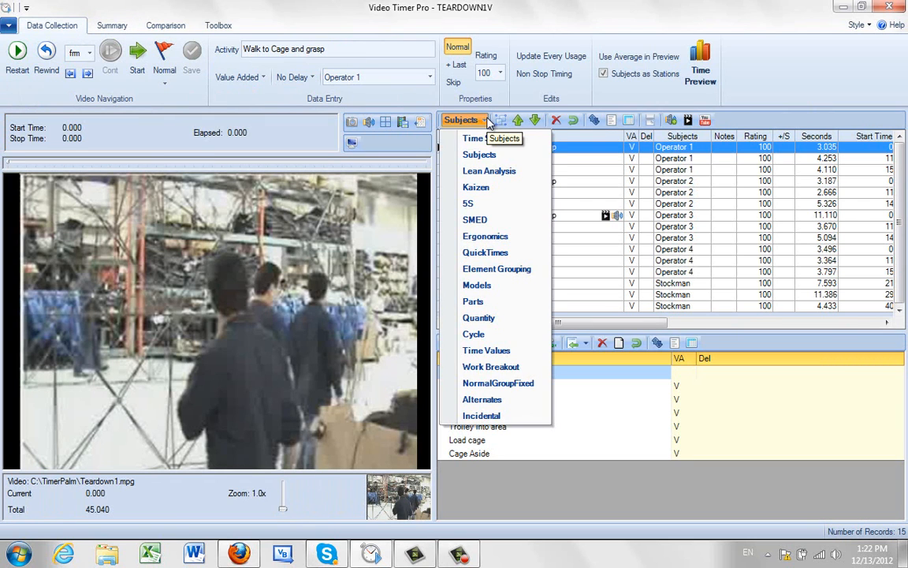
{"action": "left_click", "coordinate": [480, 155]}
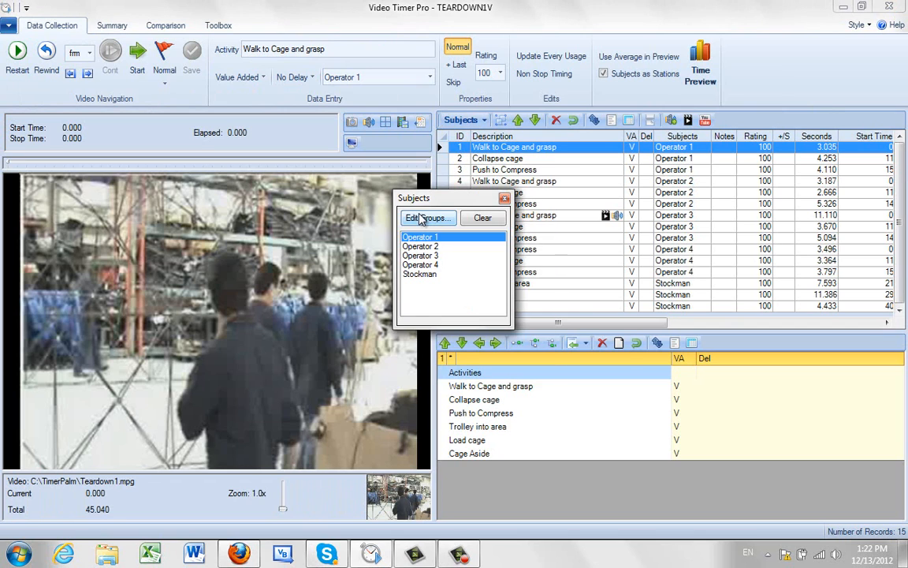
{"action": "left_click", "coordinate": [425, 217]}
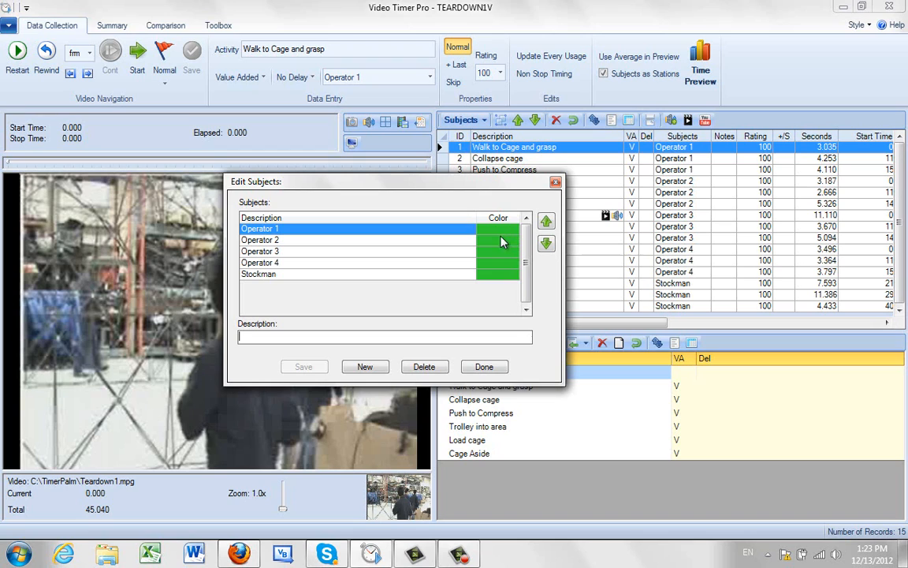
{"action": "mouse_move", "coordinate": [306, 275]}
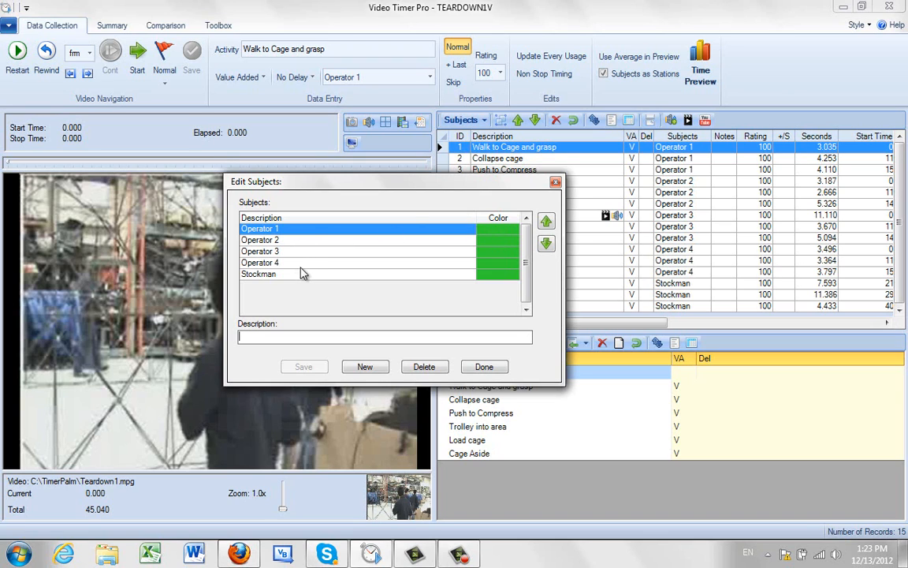
{"action": "mouse_move", "coordinate": [305, 239]}
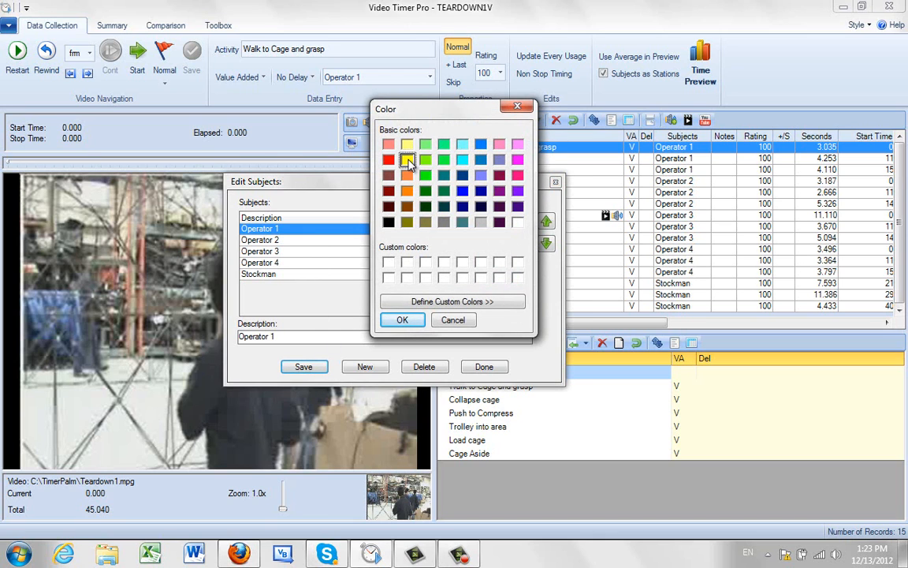
Step: Colour Operator 1 yellow, Operator 2 orange and Operator 3 cyan
{"action": "left_click", "coordinate": [402, 319]}
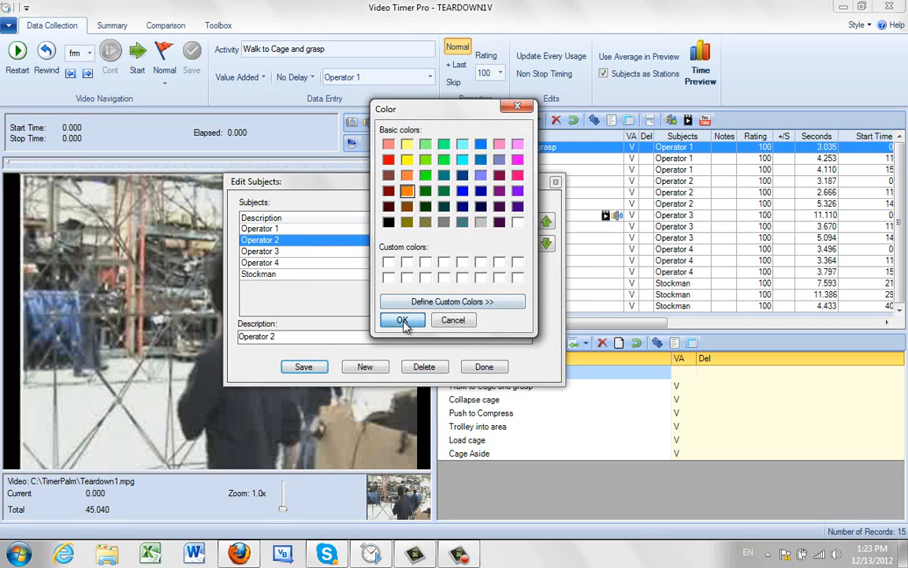
{"action": "left_click", "coordinate": [402, 319]}
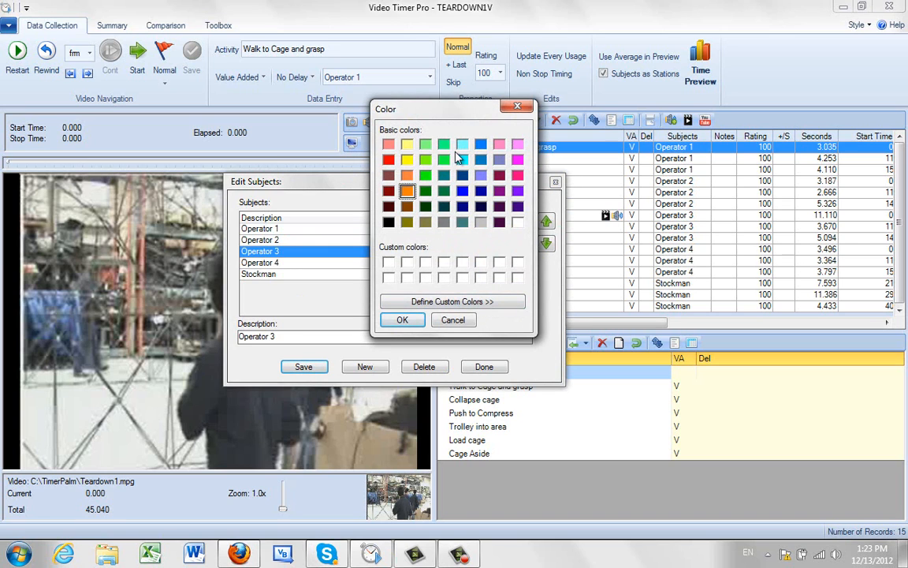
{"action": "left_click", "coordinate": [402, 319]}
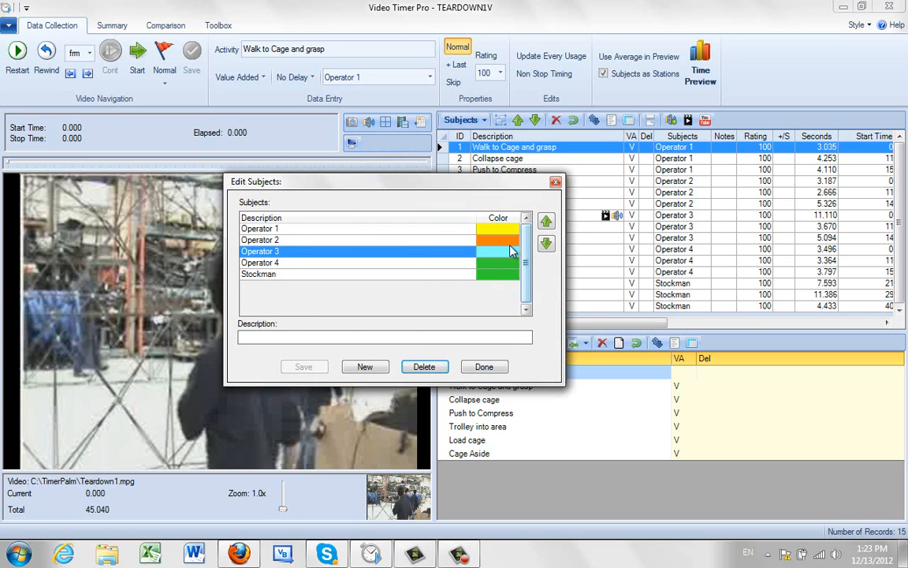
Step: Colour Operator 4 pink, keep Stockman green, and finish editing the subjects
{"action": "left_click", "coordinate": [260, 262]}
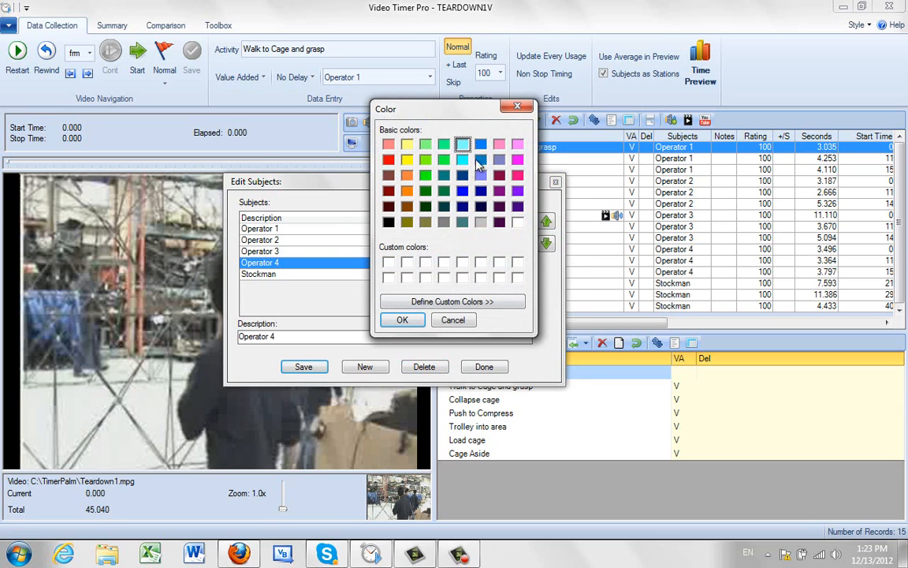
{"action": "left_click", "coordinate": [517, 145]}
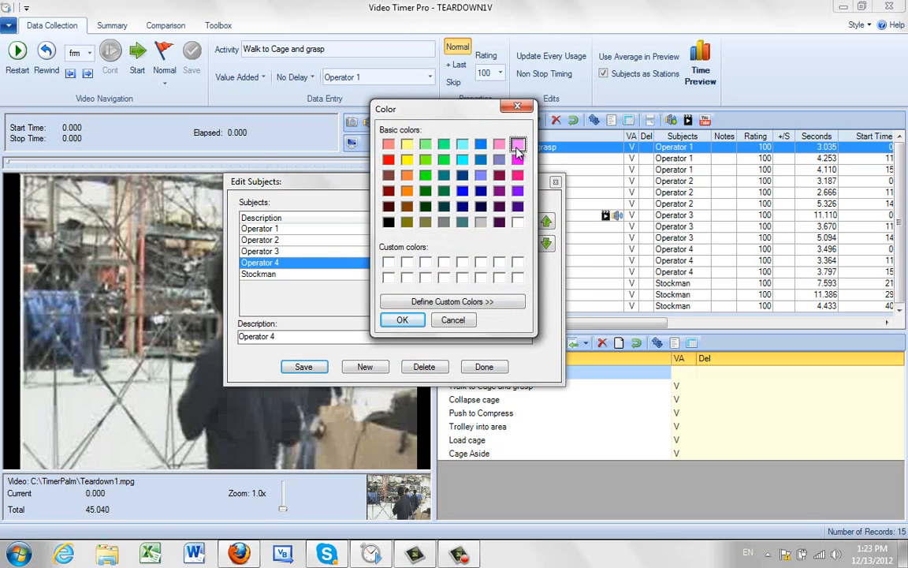
{"action": "left_click", "coordinate": [402, 318]}
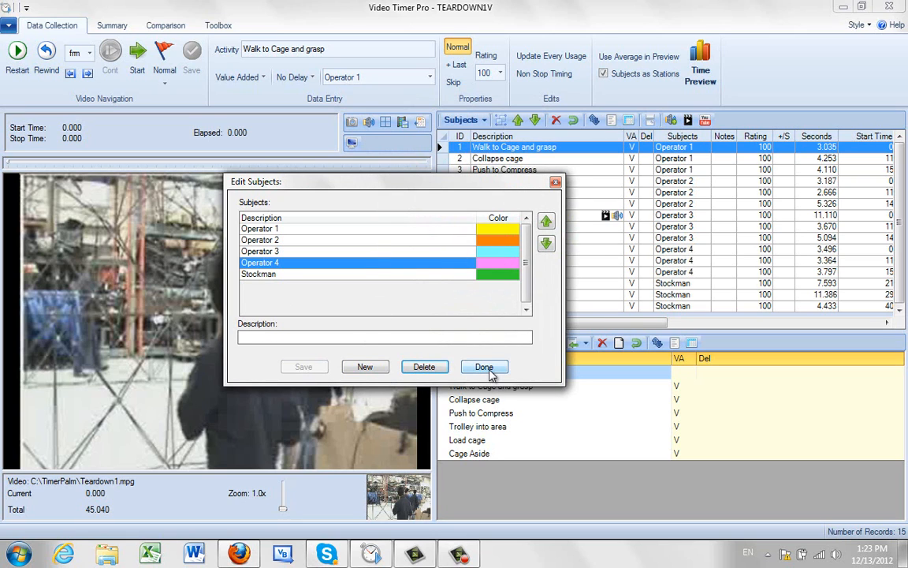
{"action": "left_click", "coordinate": [484, 366]}
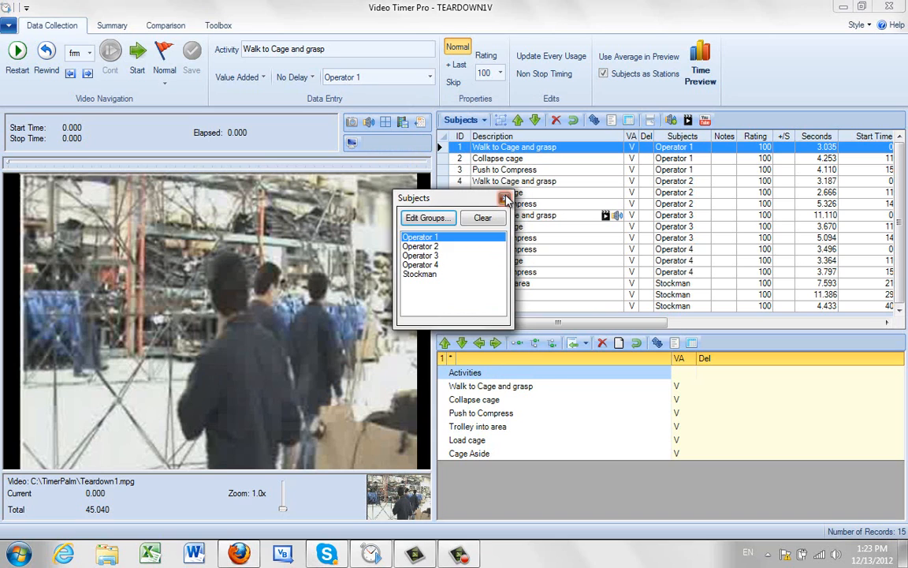
Step: Review the summary charts in the new operator colours, then return to data collection with the grouping list shown
{"action": "left_click", "coordinate": [111, 25]}
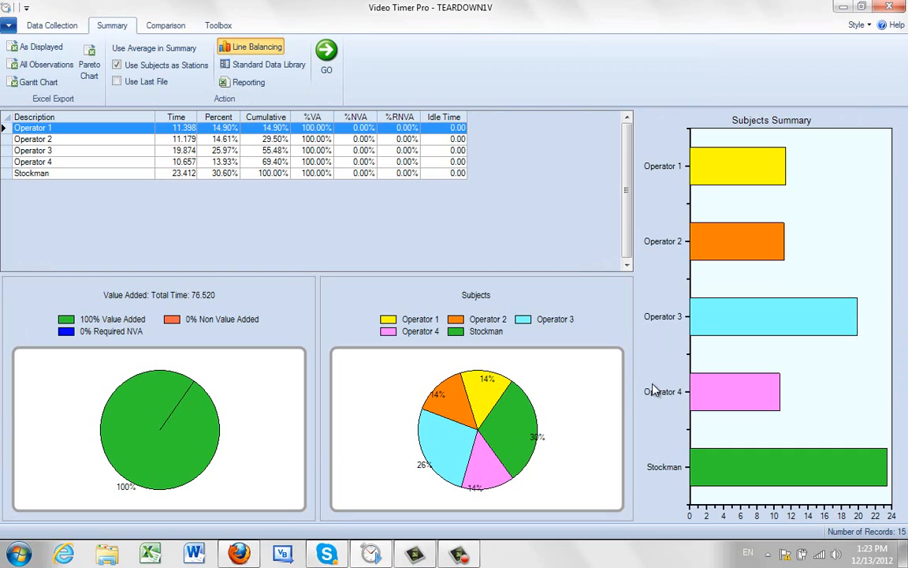
{"action": "mouse_move", "coordinate": [659, 385]}
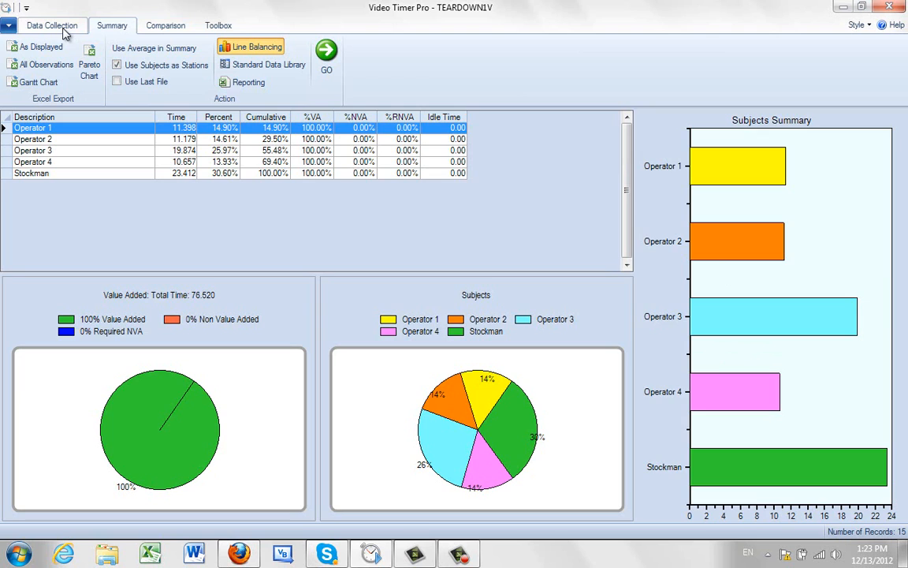
{"action": "left_click", "coordinate": [51, 25]}
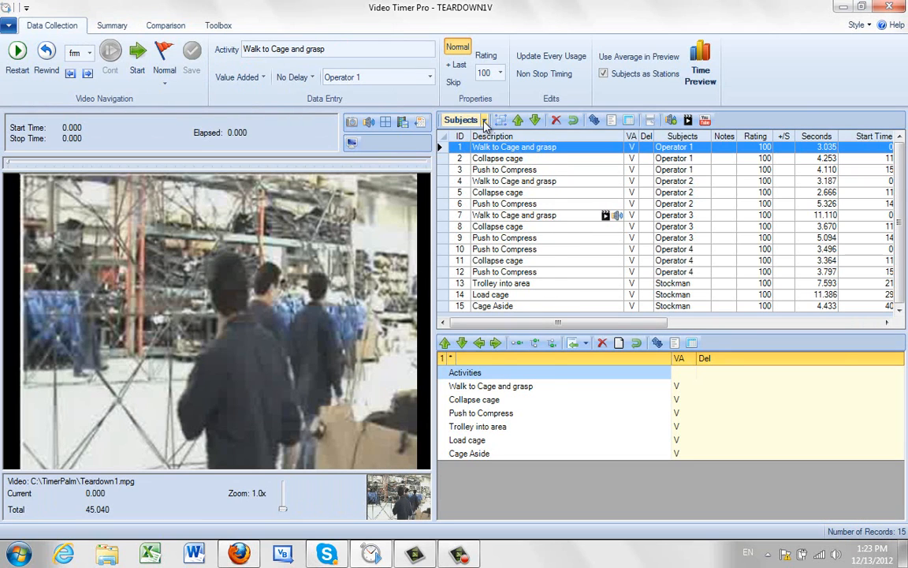
{"action": "left_click", "coordinate": [460, 120]}
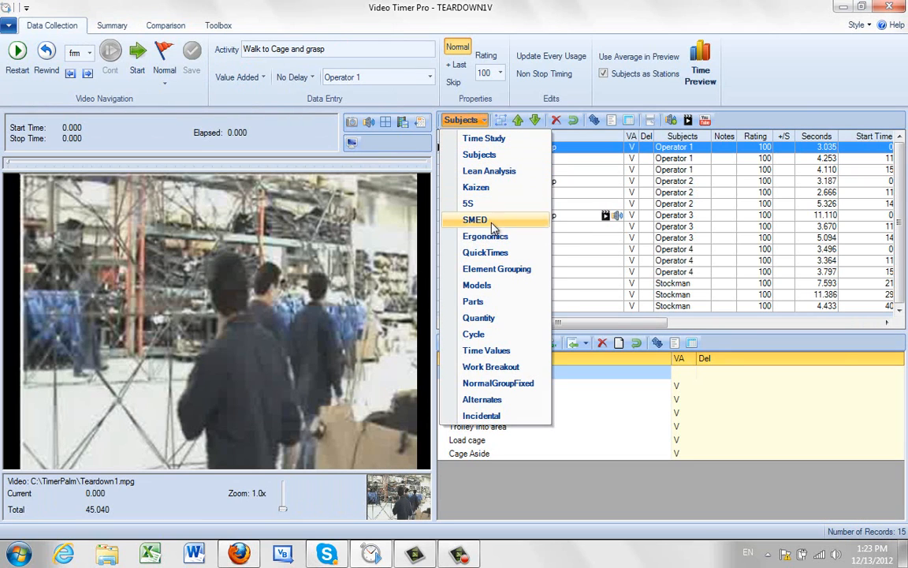
{"action": "mouse_move", "coordinate": [492, 154]}
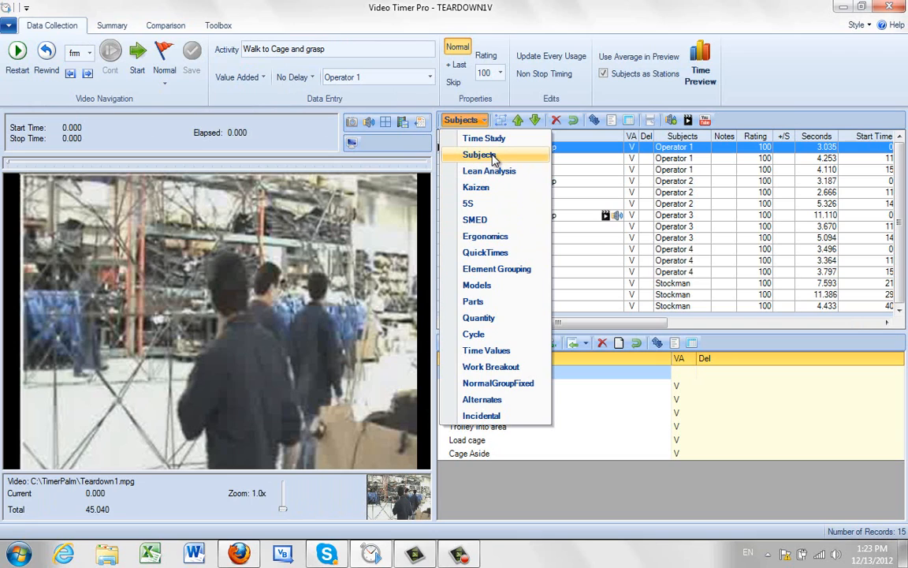